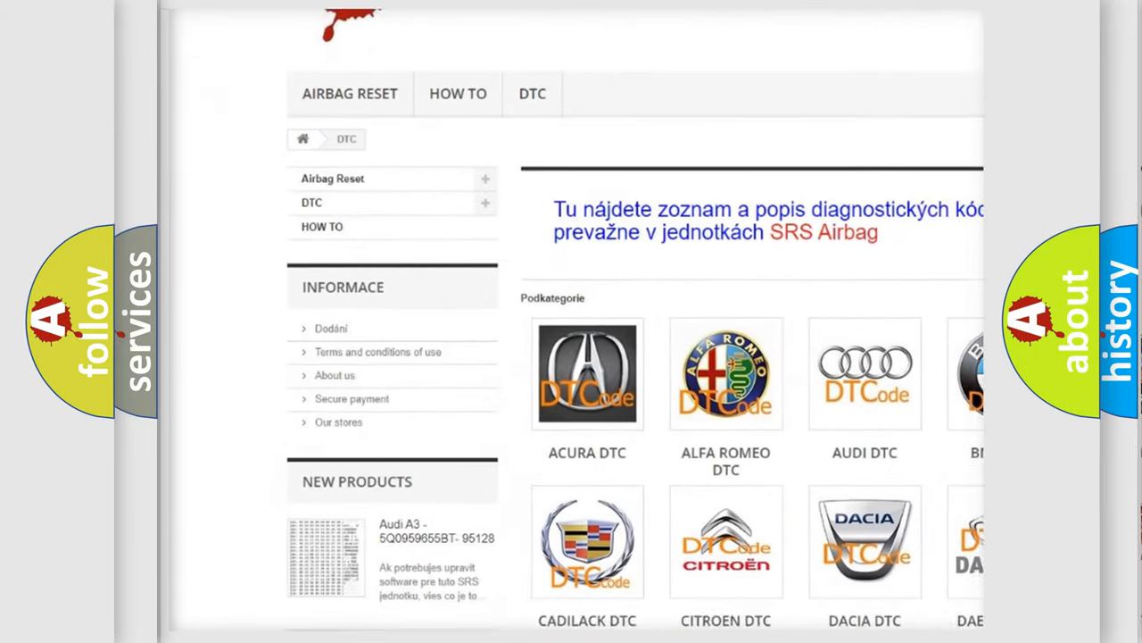
scroll(down, 3)
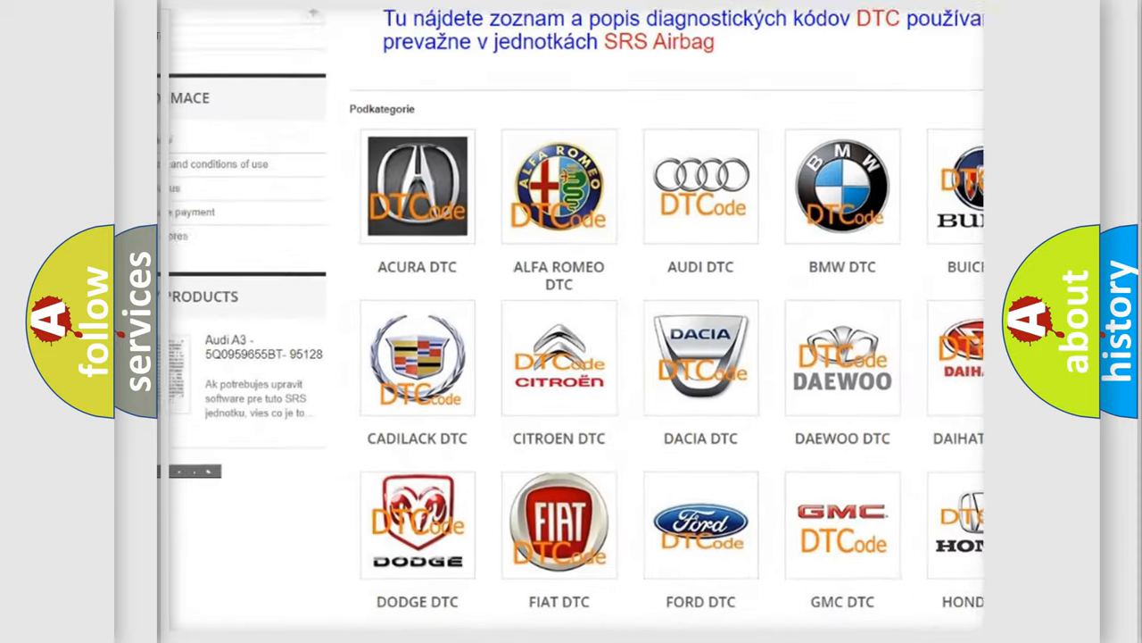
scroll(down, 3)
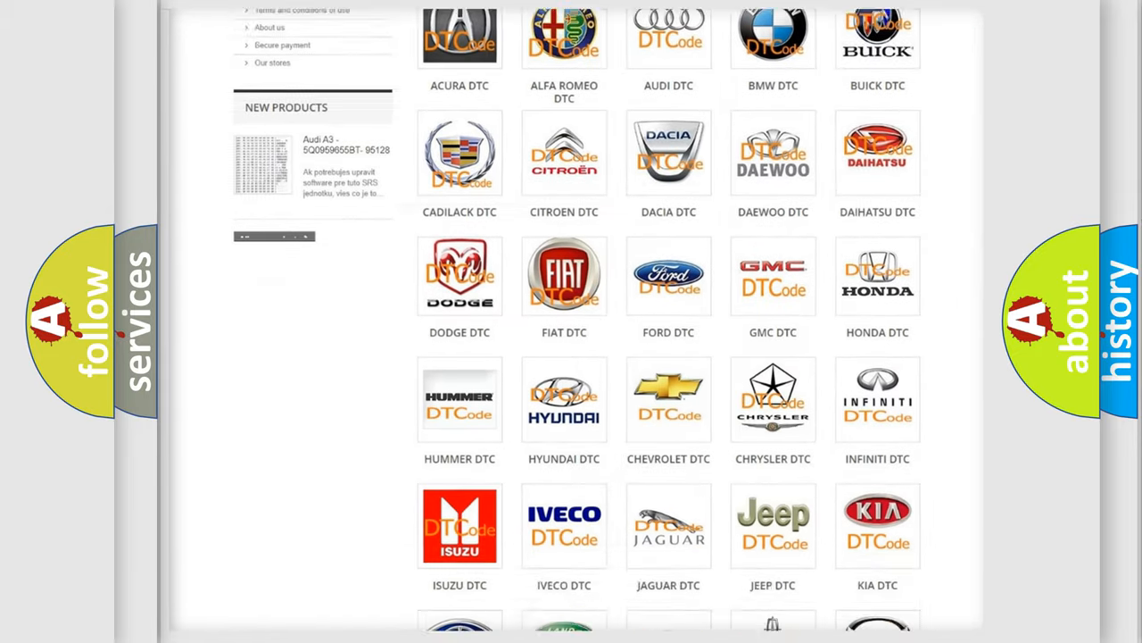
scroll(down, 3)
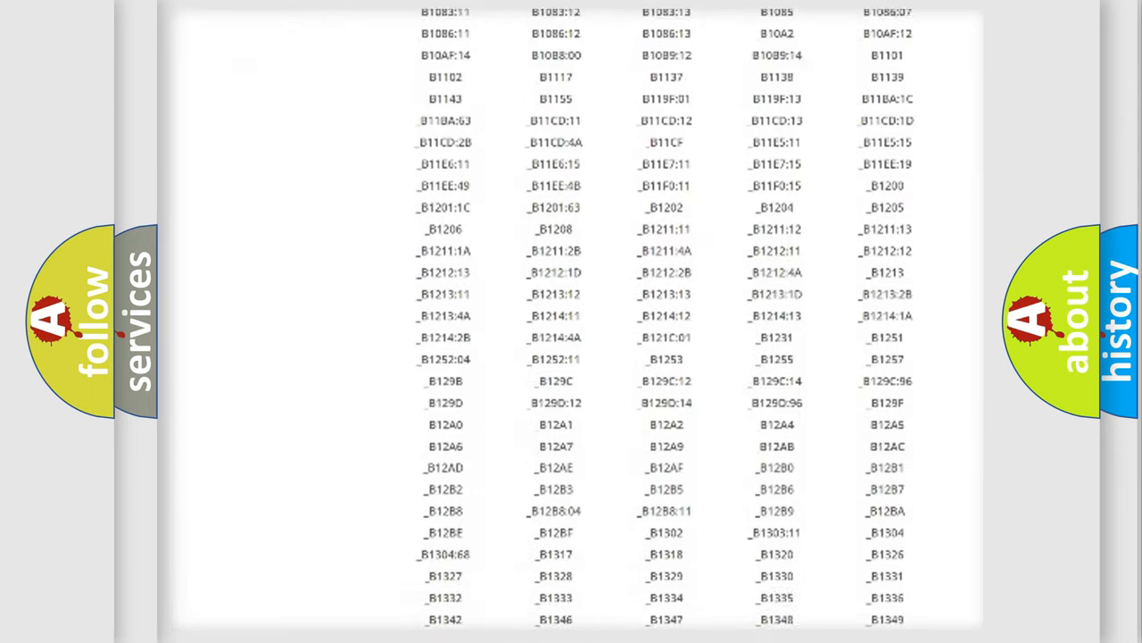
scroll(down, 3)
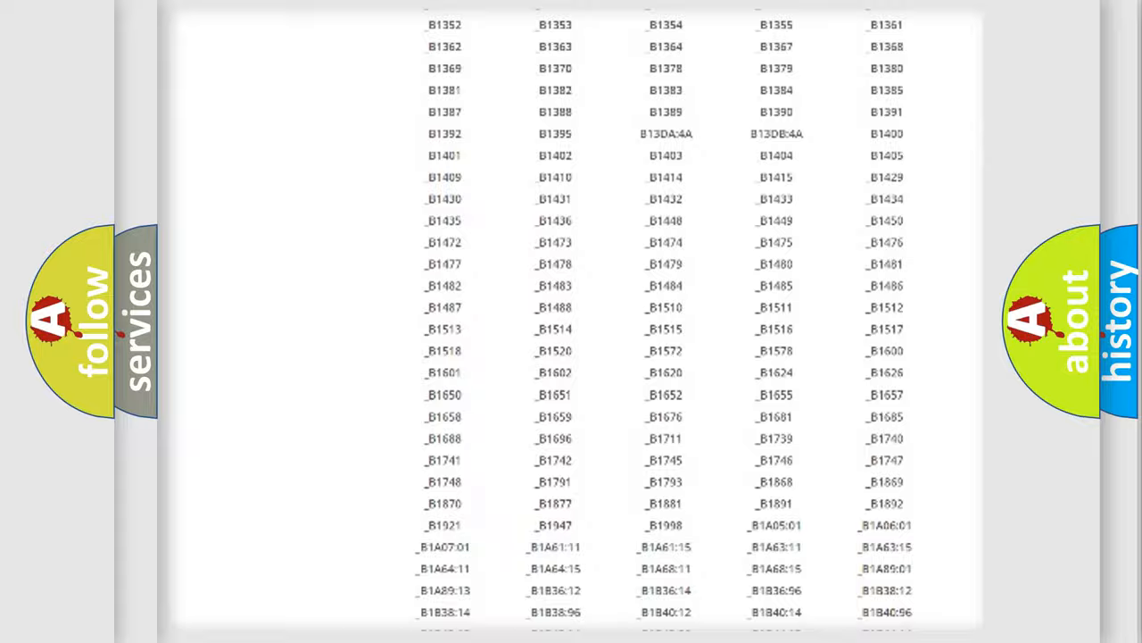